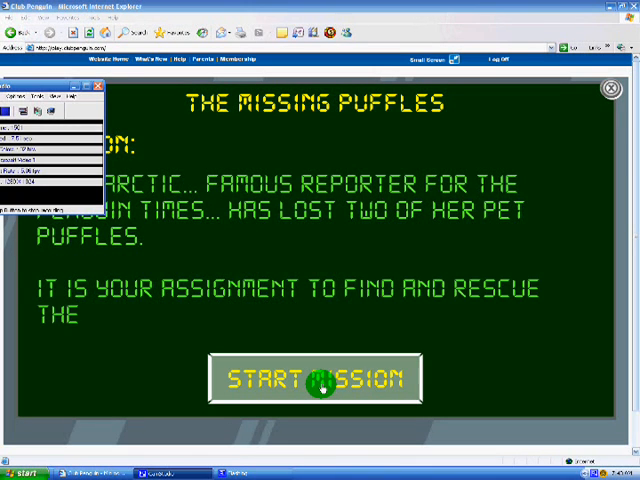
# Begin the mission, travel to the ice rink via the map and pick up the green puffle photographs.
pyautogui.click(317, 377)
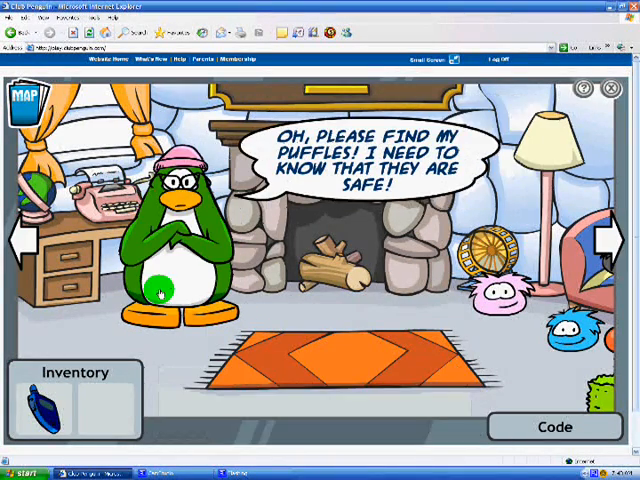
pyautogui.click(40, 405)
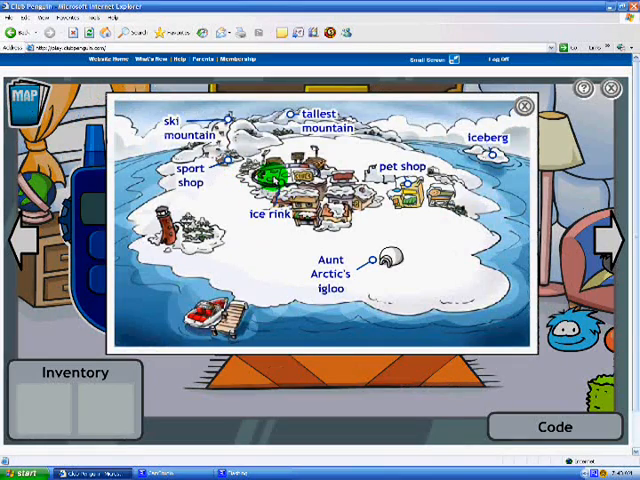
pyautogui.click(262, 211)
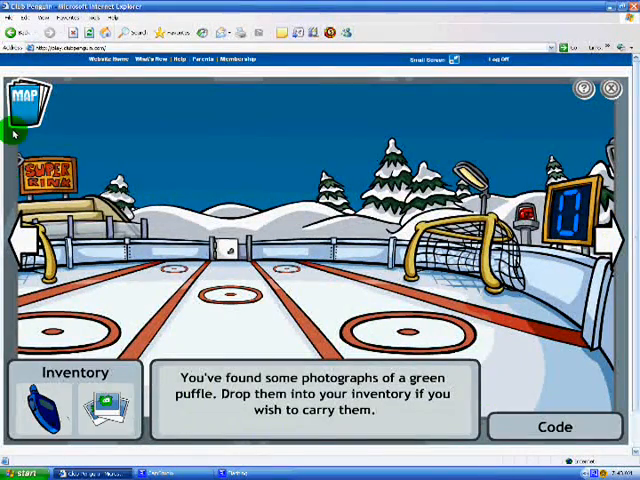
pyautogui.click(27, 105)
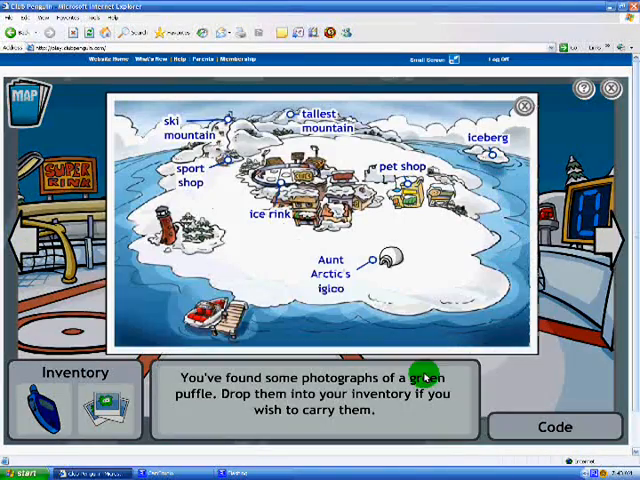
# Deliver the photographs to Aunt Arctic at her igloo, then bring the island map back up.
pyautogui.click(524, 106)
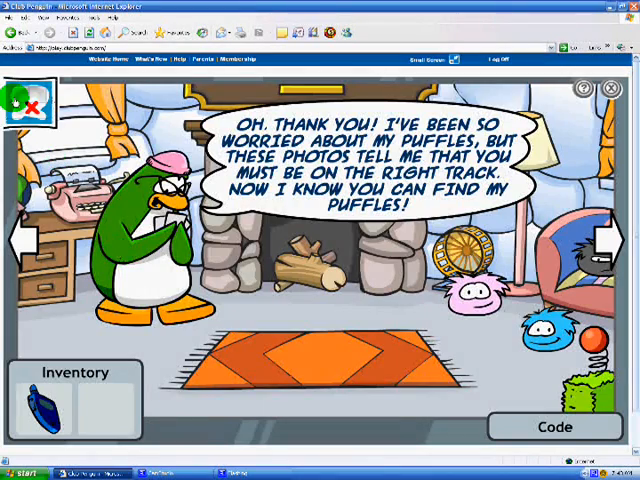
pyautogui.click(25, 105)
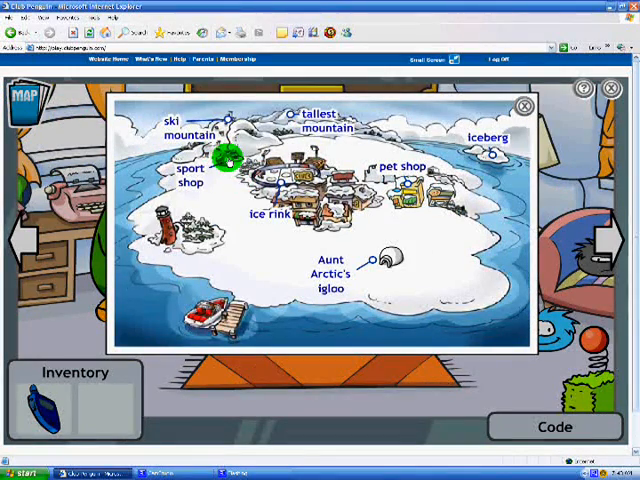
# Travel to the pet shop, compare the coded note against the code key, and reopen the map.
pyautogui.click(405, 165)
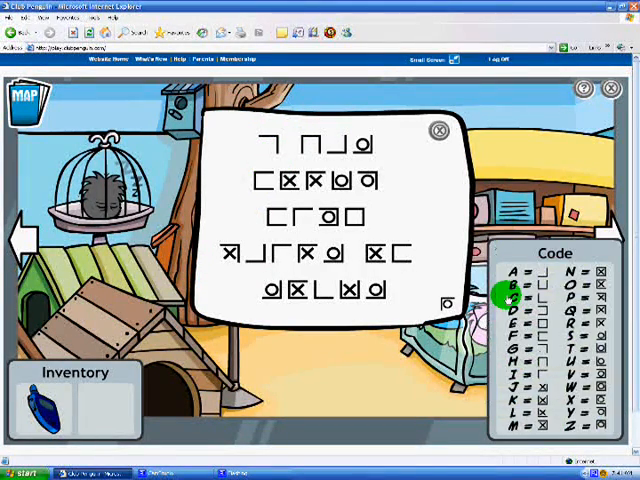
pyautogui.moveTo(560, 342)
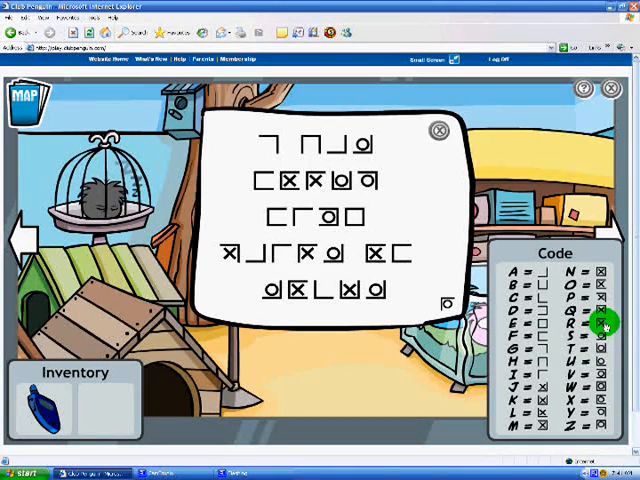
pyautogui.click(439, 131)
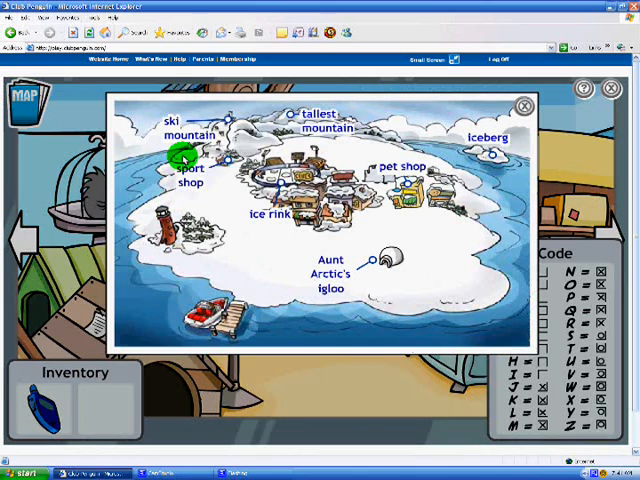
# At the sport shop, accept the shopkeeper's help and submit 40 as the number of sock pairs.
pyautogui.click(190, 150)
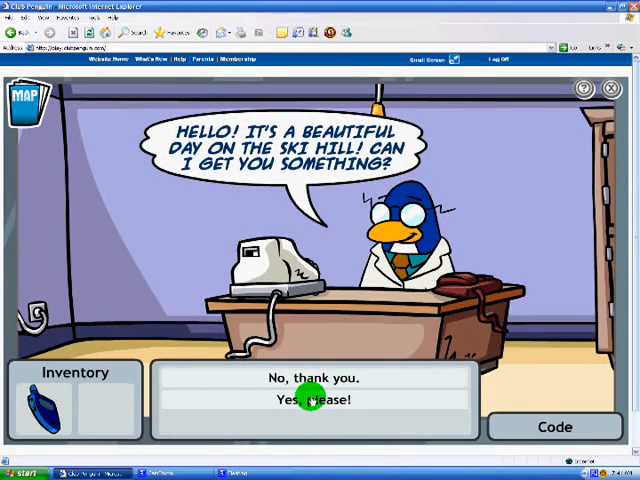
pyautogui.click(311, 400)
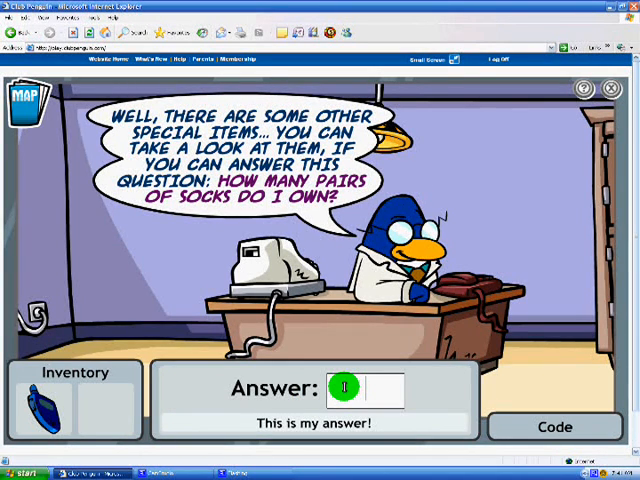
pyautogui.write('40')
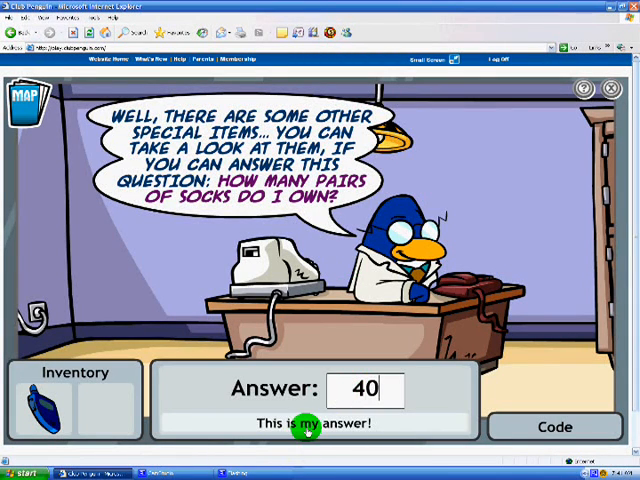
pyautogui.click(313, 423)
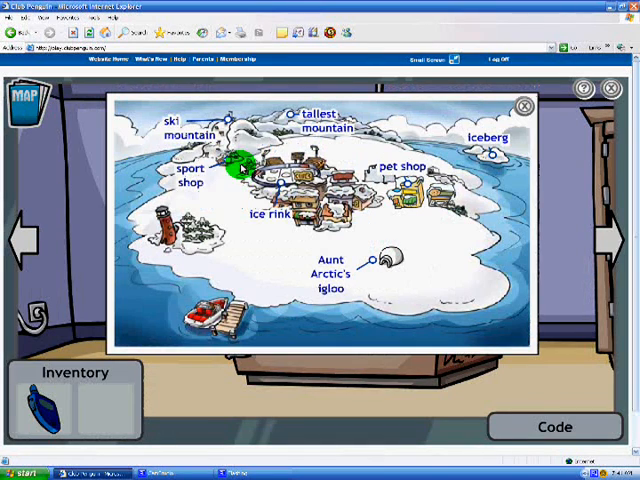
pyautogui.moveTo(385, 170)
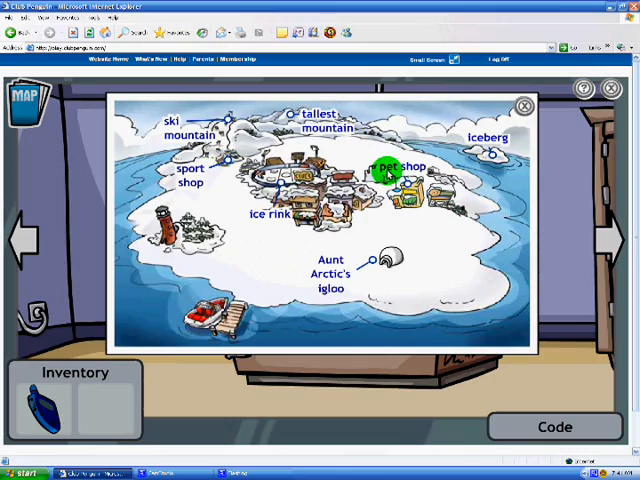
# Detour to the pet shop, return to the sport shop and submit another sock count, which is rejected.
pyautogui.click(388, 168)
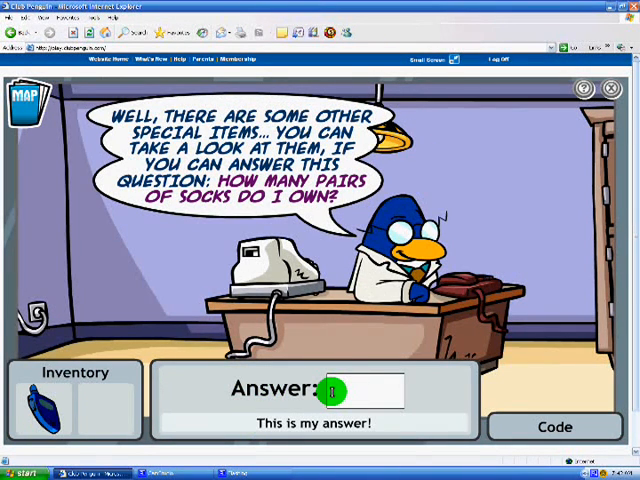
pyautogui.click(311, 423)
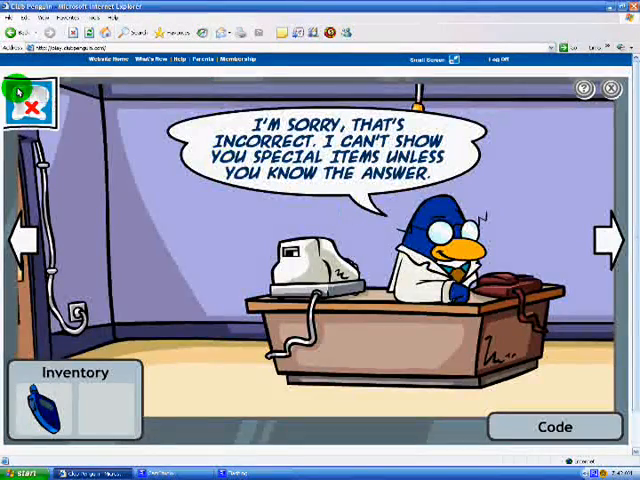
# Ask about special items, answer 44 pairs of socks correctly, and request the spy gadgets to get the life preserver shooter.
pyautogui.click(25, 105)
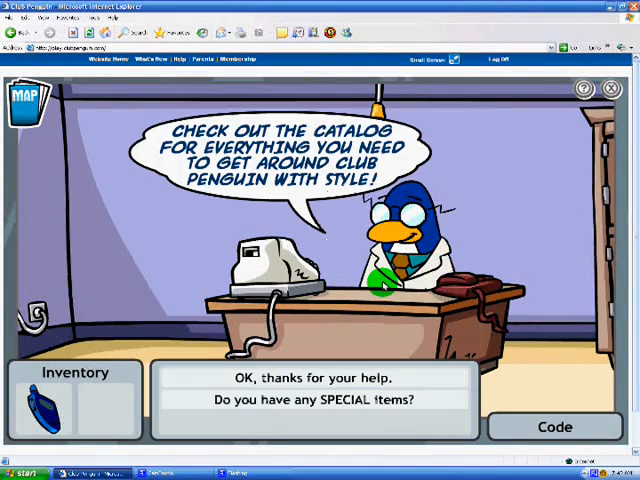
pyautogui.click(311, 397)
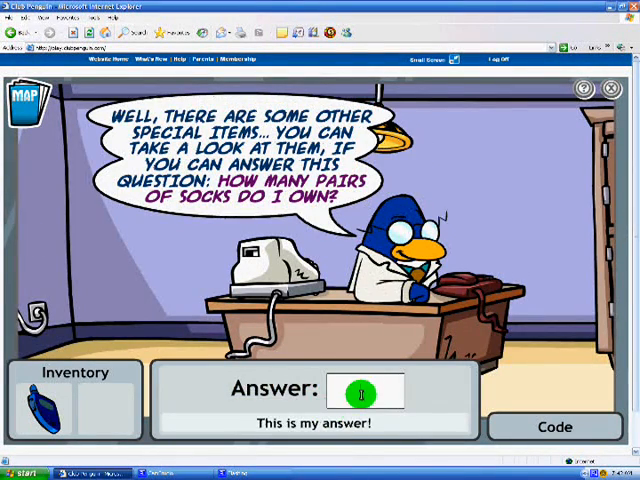
pyautogui.write('44')
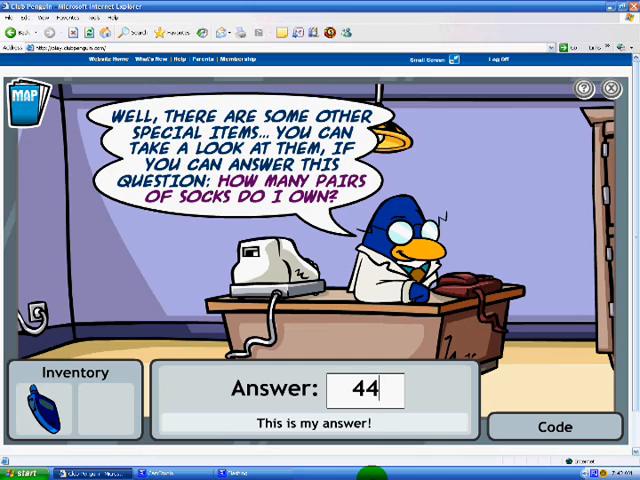
pyautogui.click(314, 424)
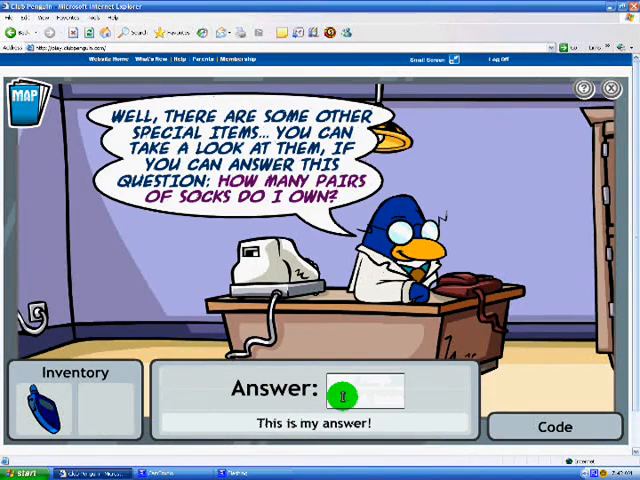
pyautogui.write('4')
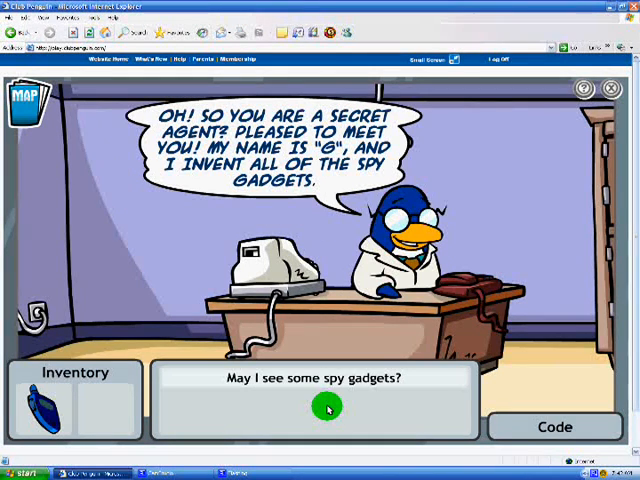
pyautogui.click(316, 405)
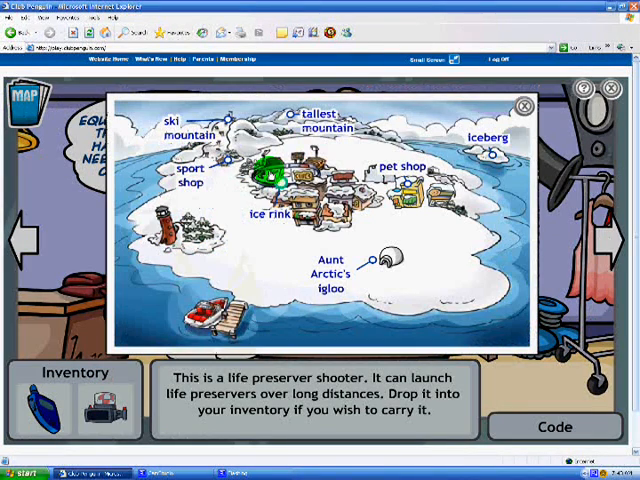
# Travel to the ice rink and fire the life preserver shooter until all seven penguins are saved.
pyautogui.click(524, 105)
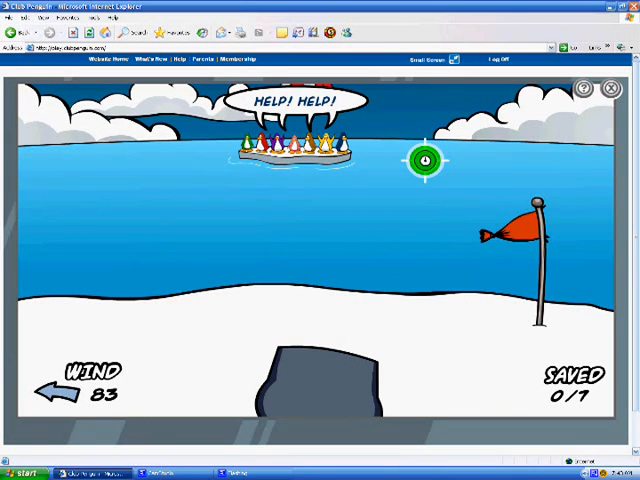
pyautogui.click(424, 160)
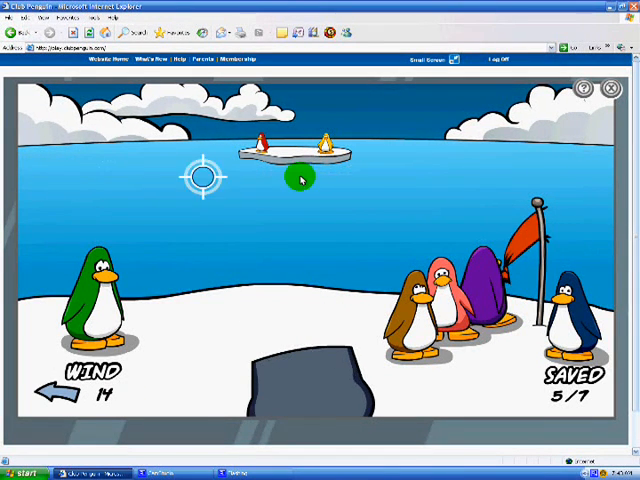
pyautogui.click(370, 150)
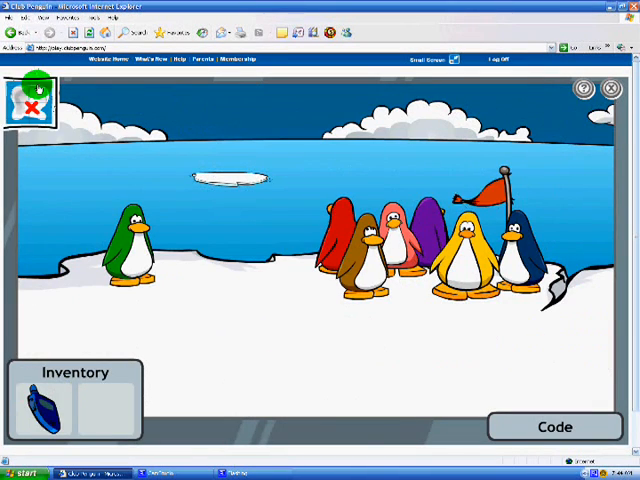
# Head to the mountain top, repair the broken telescope and look through it.
pyautogui.click(28, 100)
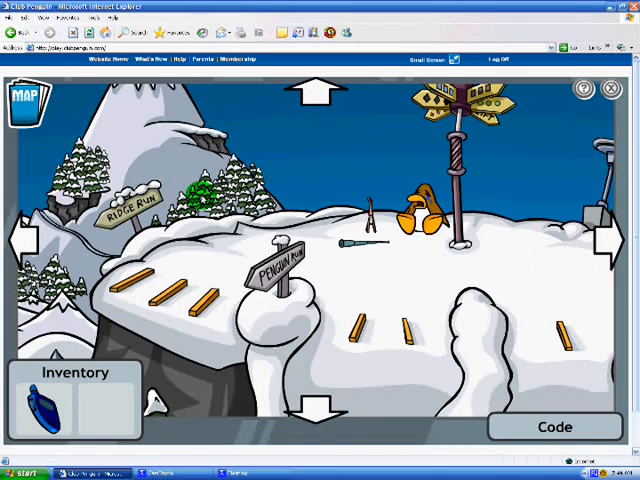
pyautogui.click(352, 232)
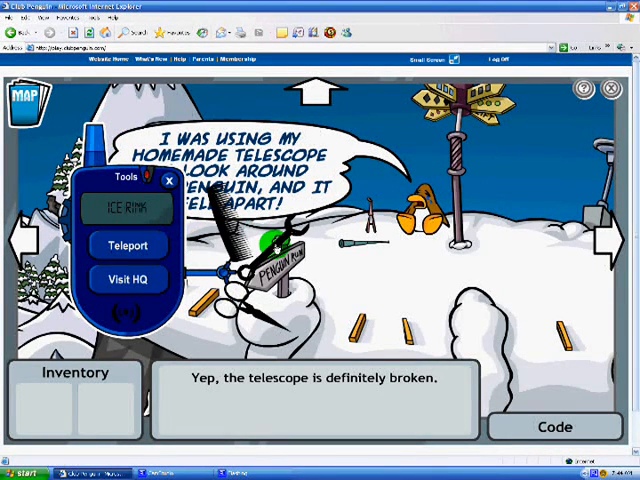
pyautogui.click(168, 180)
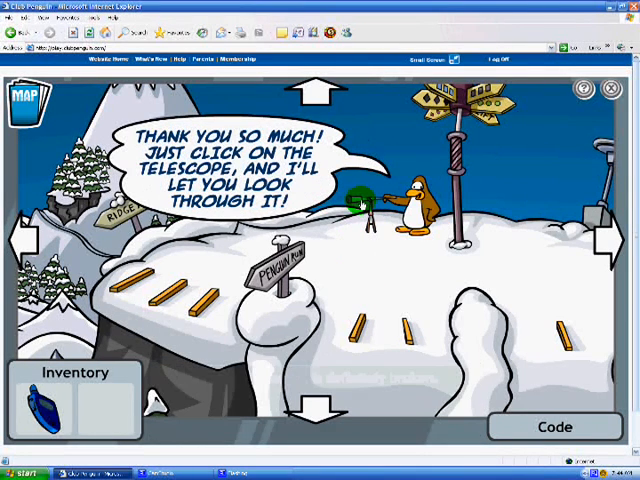
pyautogui.click(362, 200)
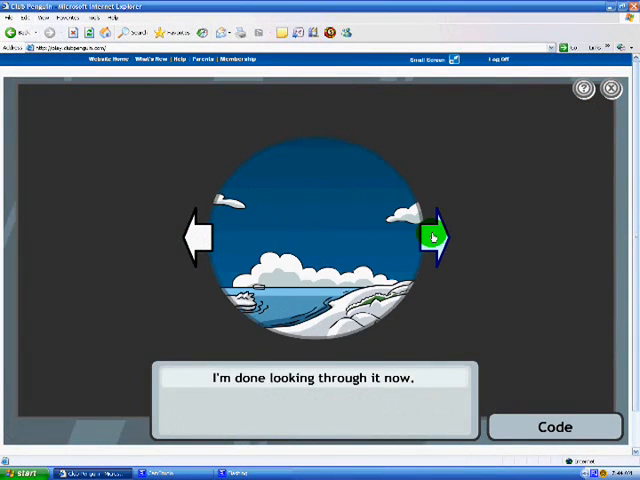
# Pan the telescope view around the island toward the figure atop the tallest mountain.
pyautogui.click(432, 237)
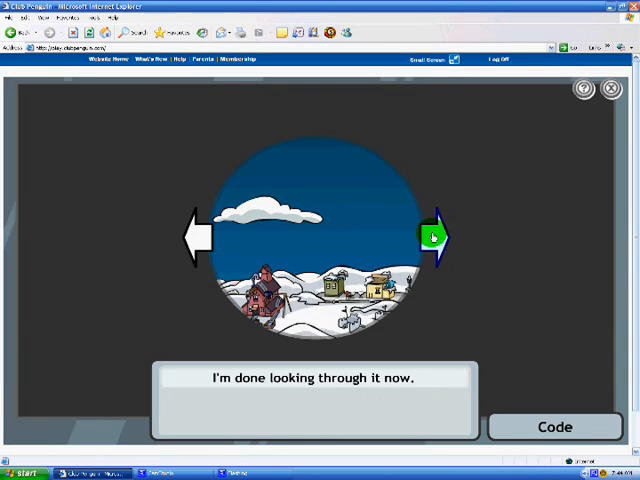
pyautogui.click(435, 236)
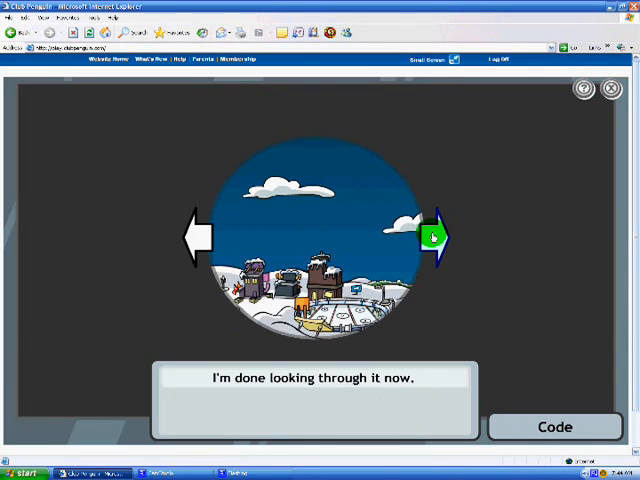
pyautogui.click(437, 236)
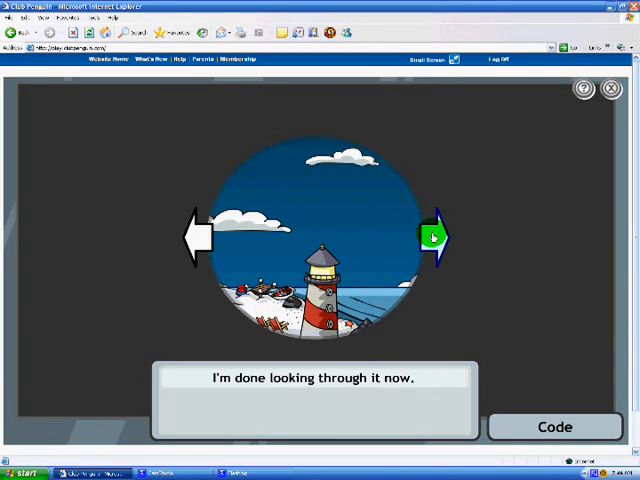
pyautogui.click(432, 237)
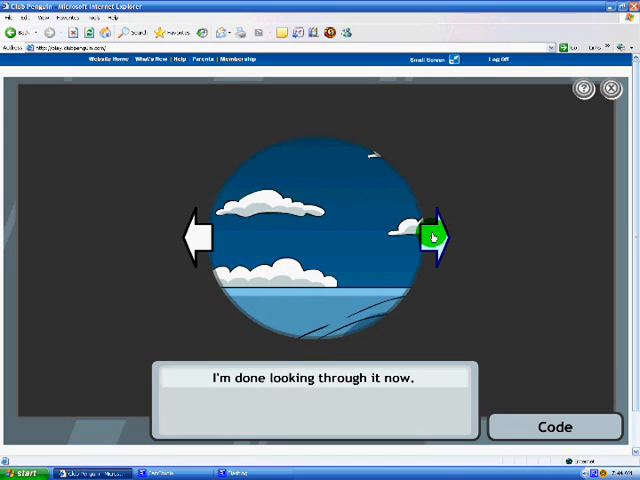
pyautogui.click(436, 236)
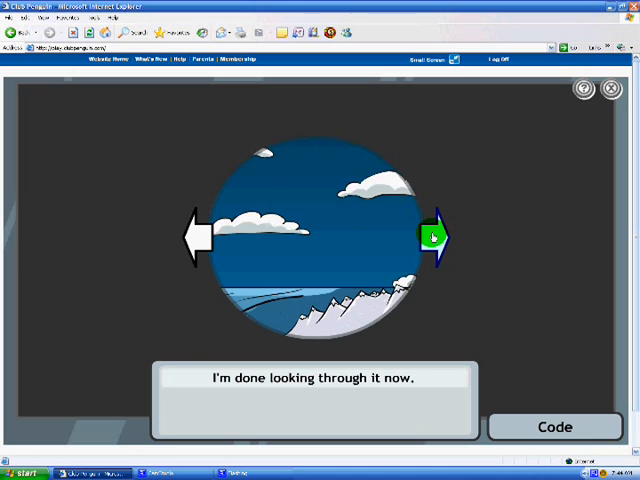
pyautogui.click(438, 236)
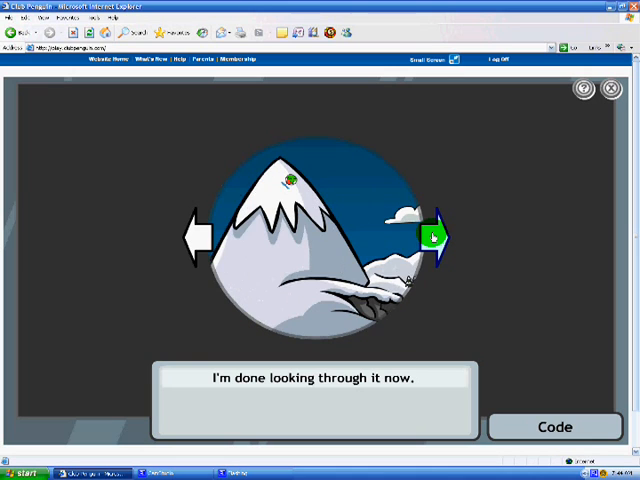
pyautogui.click(433, 237)
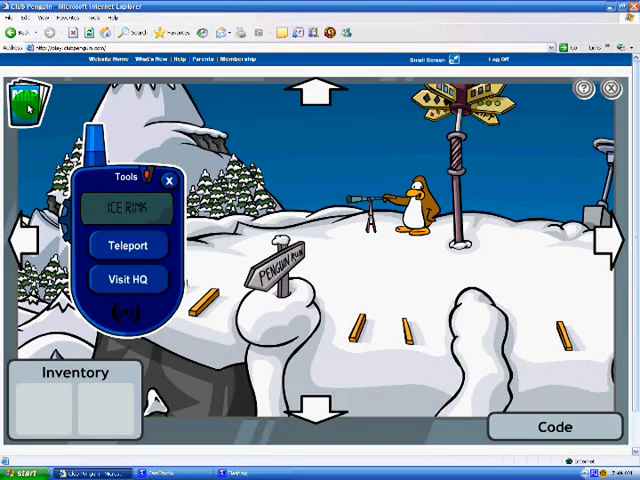
# Visit HQ from the spy phone, take the grappling hook, and travel to the tallest mountain.
pyautogui.click(127, 280)
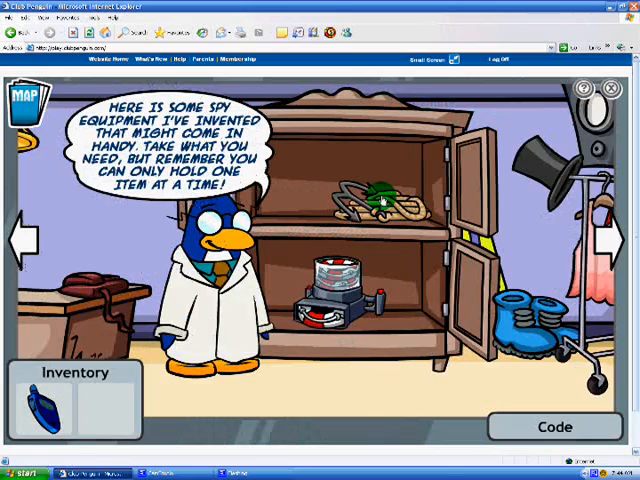
pyautogui.click(375, 195)
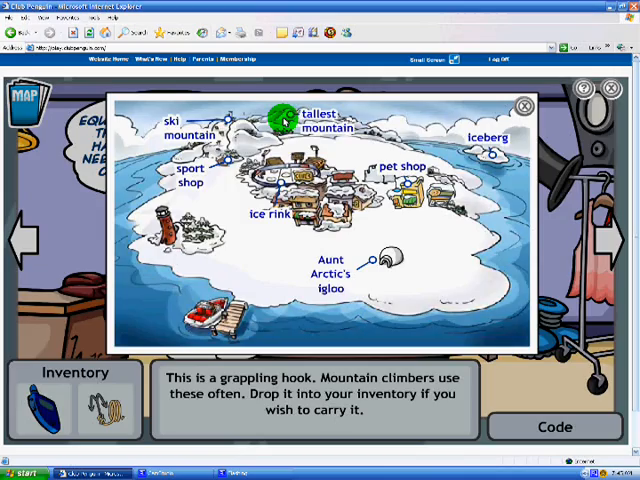
pyautogui.click(320, 120)
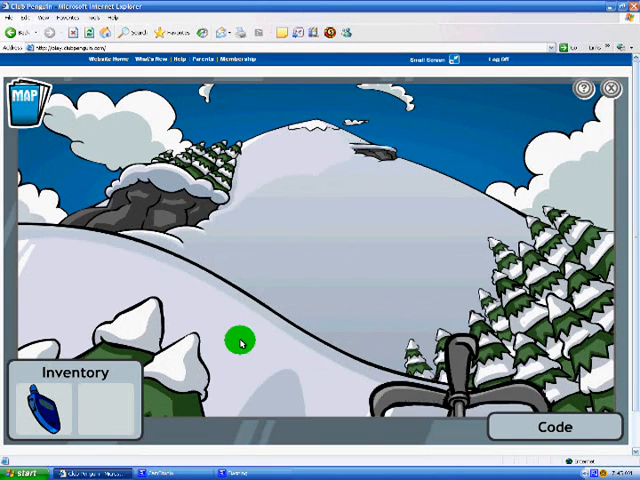
# Climb the mountain slope with the grappling hook until the Mission Accomplished screen appears.
pyautogui.click(175, 320)
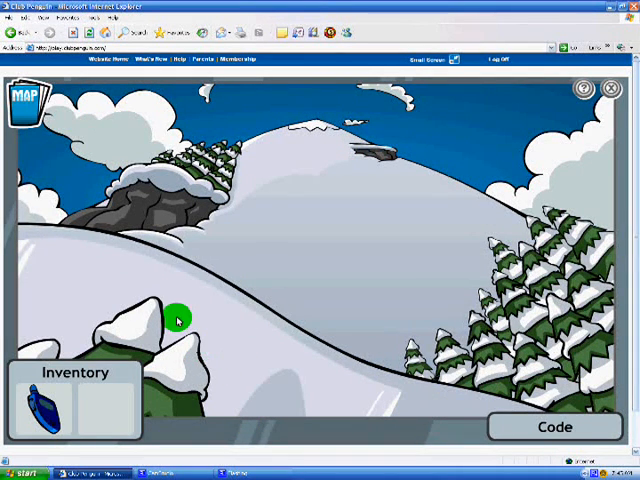
pyautogui.click(300, 173)
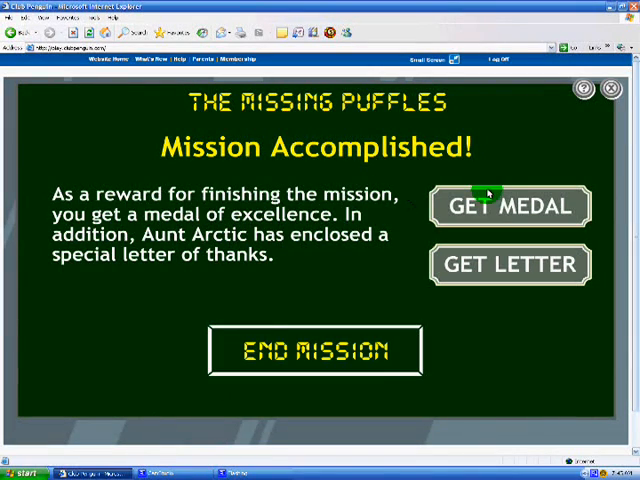
# Claim the medal, accept Aunt Arctic's thank-you letter, and end the mission to return to Agent HQ.
pyautogui.click(509, 206)
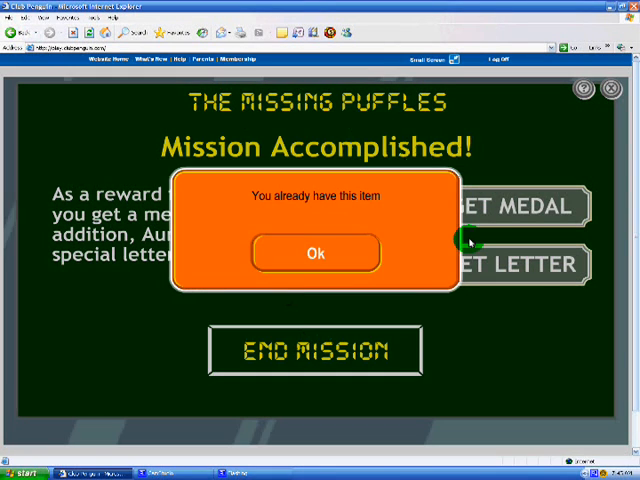
pyautogui.click(315, 253)
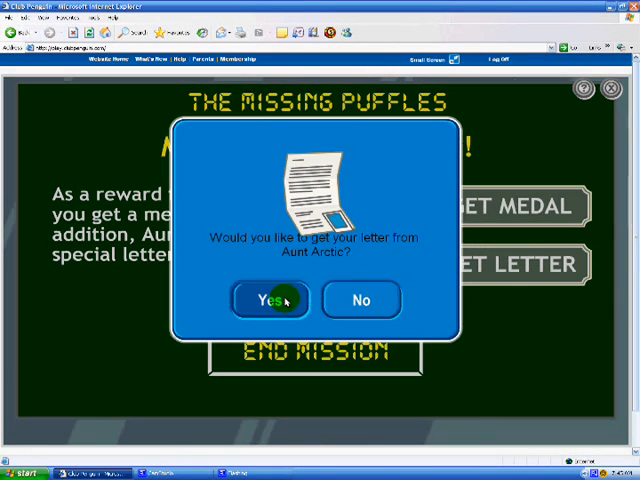
pyautogui.click(270, 300)
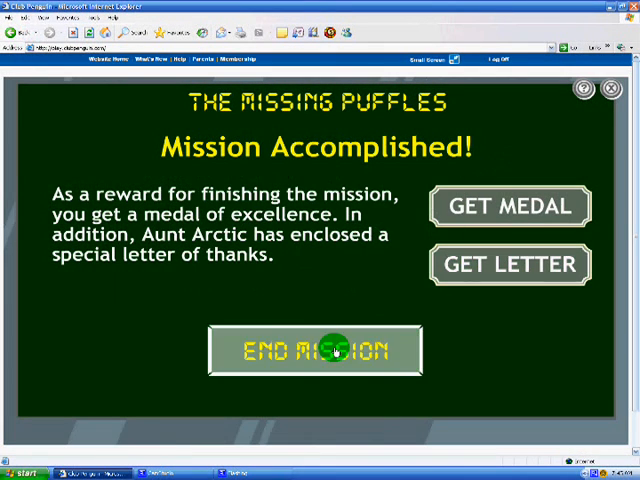
pyautogui.click(315, 351)
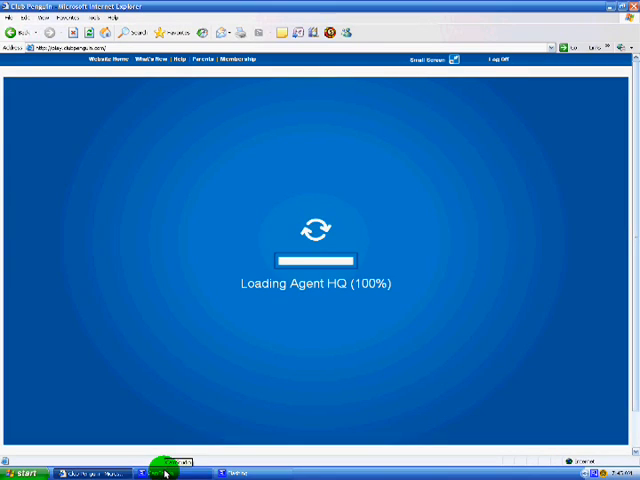